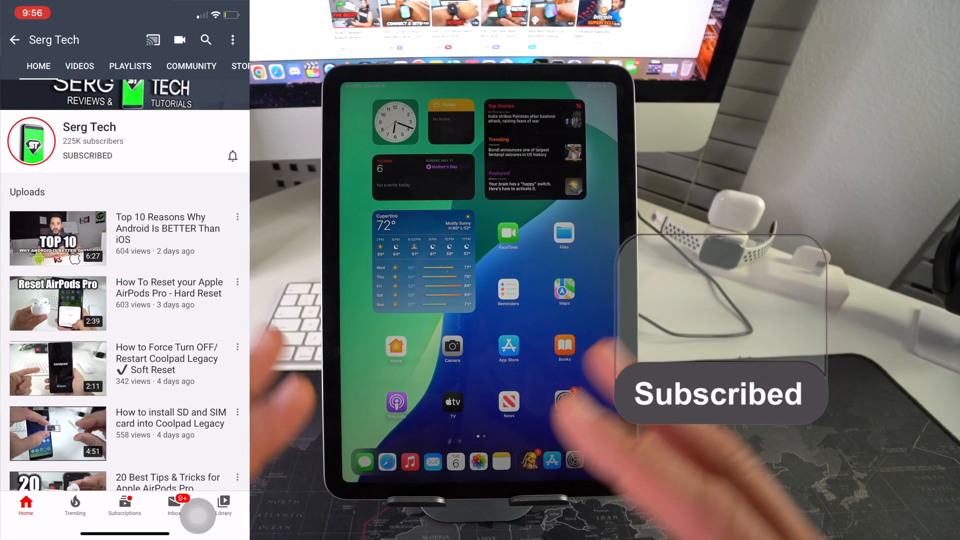
Go into General and reach the Transfer or Reset iPad page.
{"action": "left_click", "coordinate": [232, 155]}
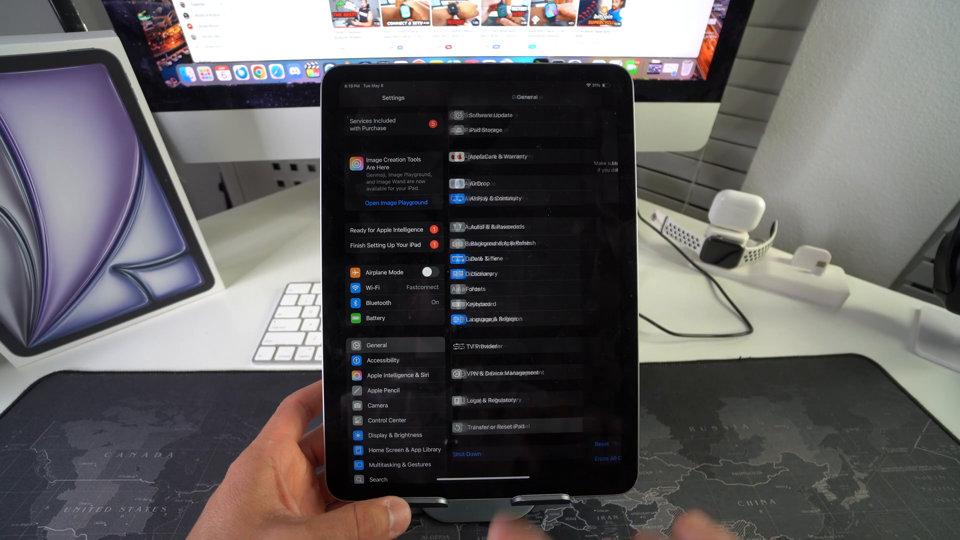
{"action": "left_click", "coordinate": [492, 426]}
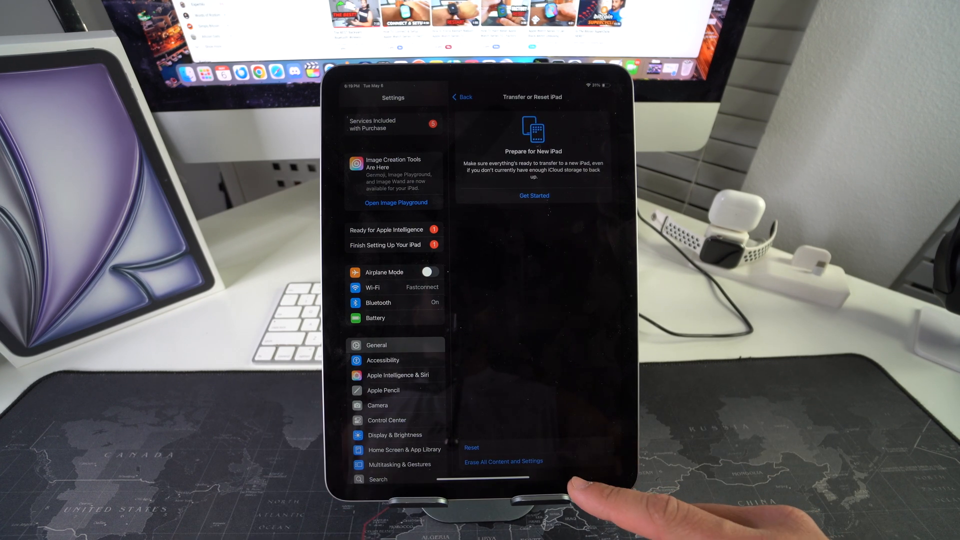
Choose Erase All Content and Settings and continue past the erase summary.
{"action": "left_click", "coordinate": [504, 461]}
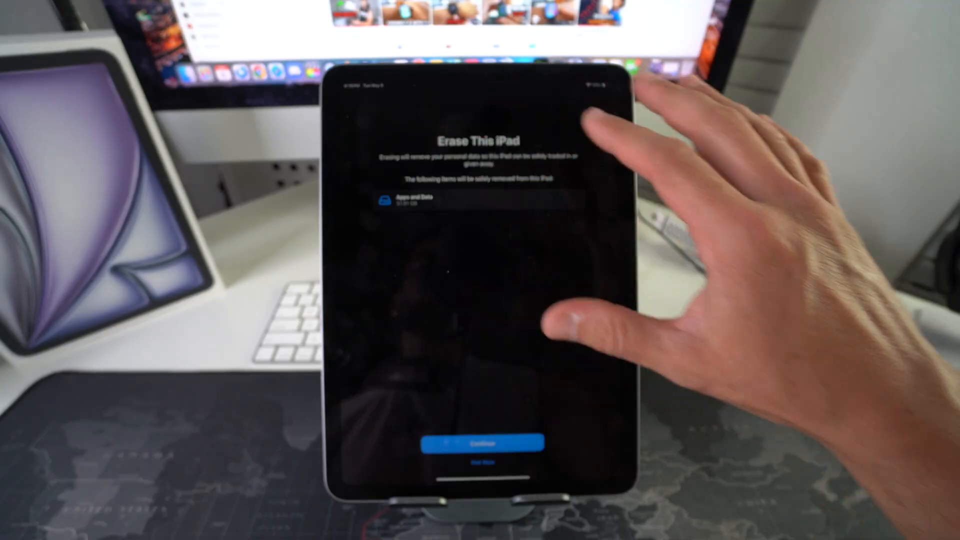
{"action": "left_click", "coordinate": [481, 442]}
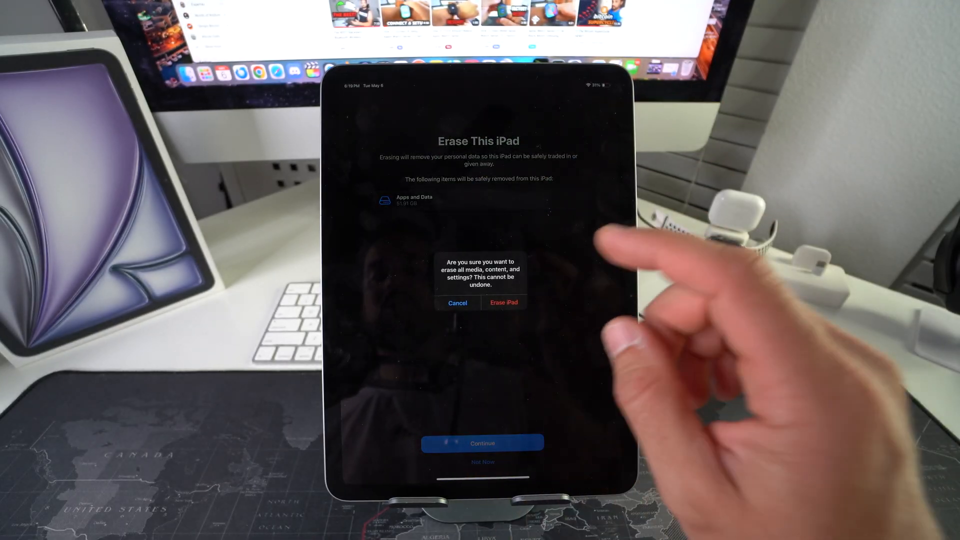